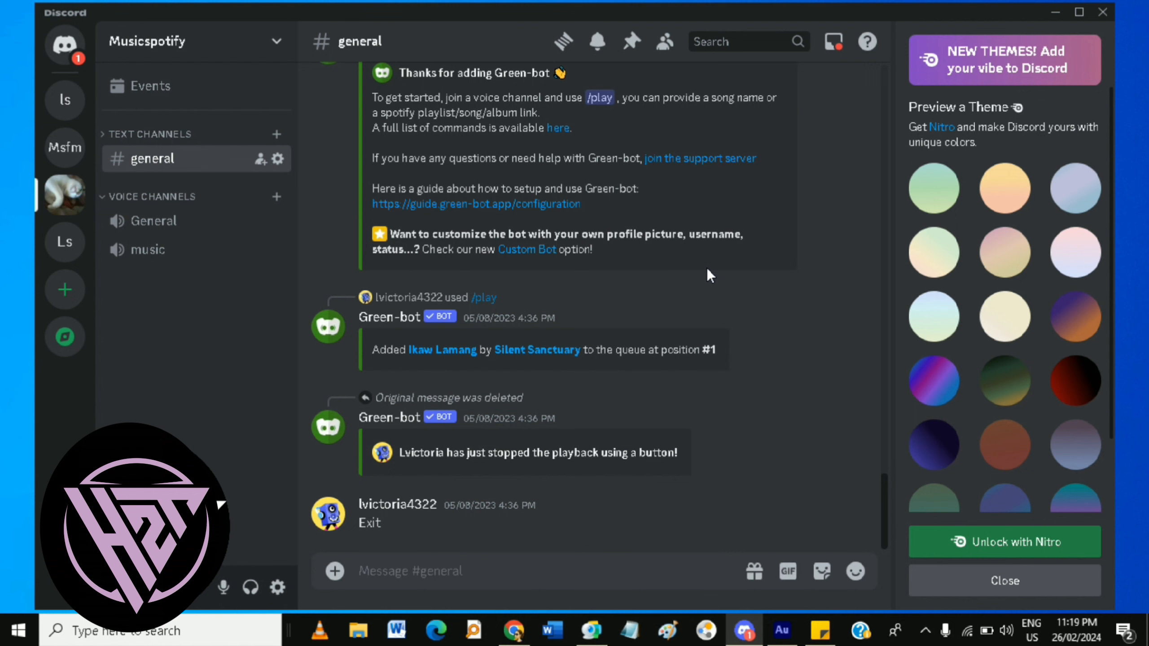
{"action": "mouse_move", "coordinate": [242, 227]}
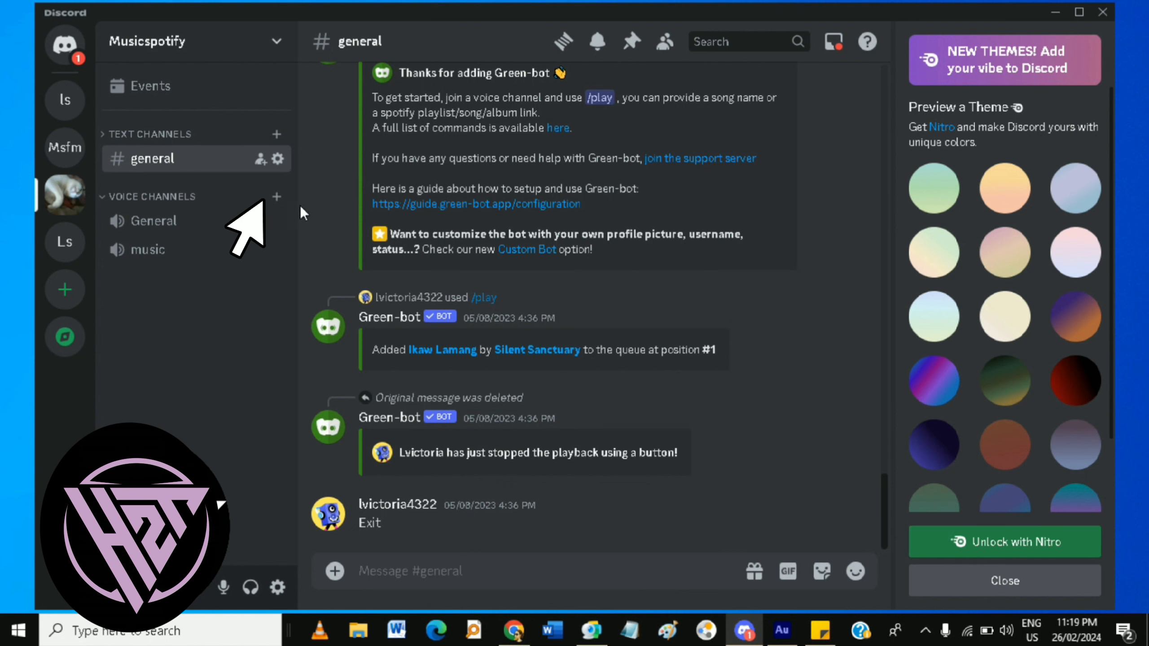
{"action": "mouse_move", "coordinate": [277, 197]}
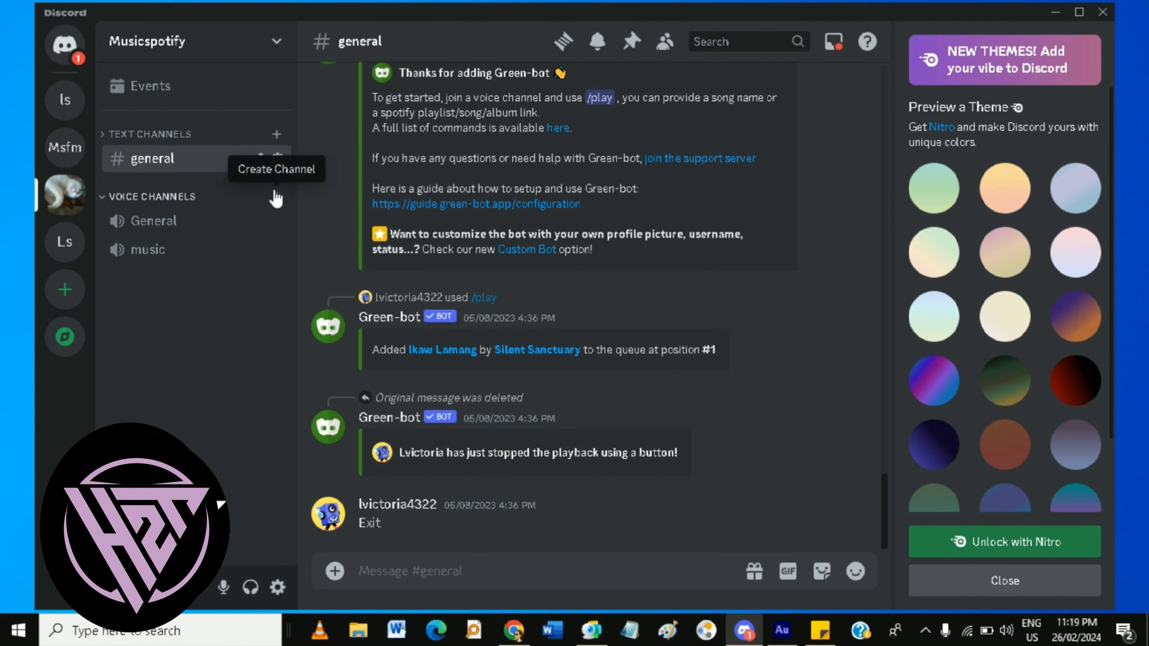
- Create a new channel named 'sampl' under Voice Channels in the Musicspotify server
{"action": "left_click", "coordinate": [277, 196]}
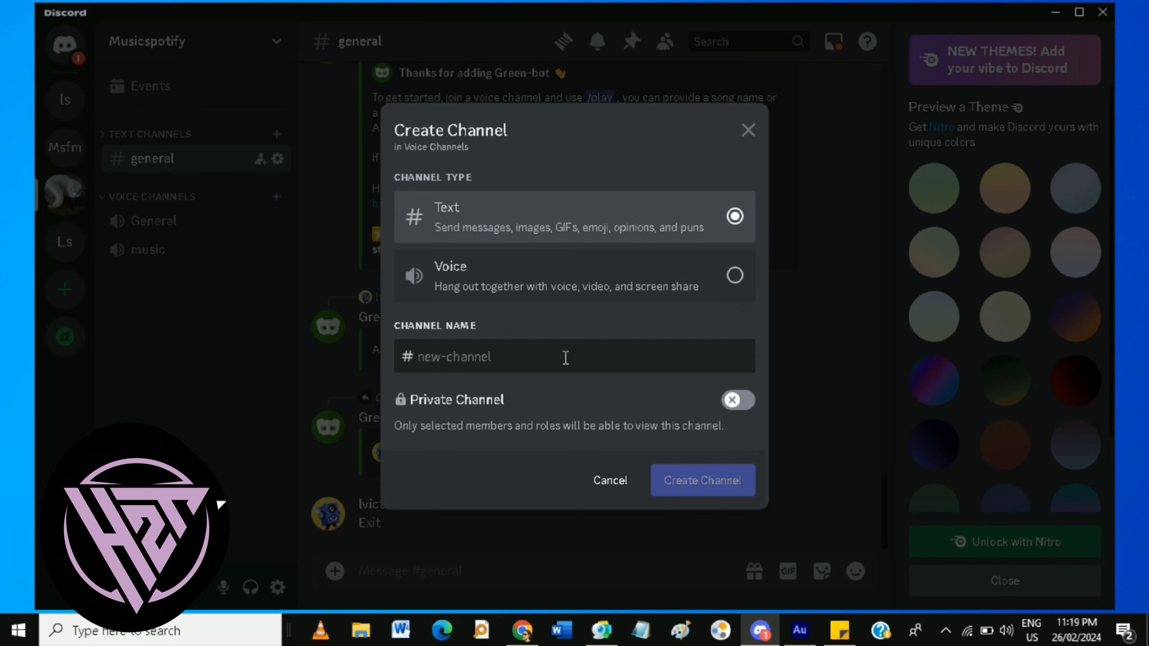
{"action": "type", "text": "sampl"}
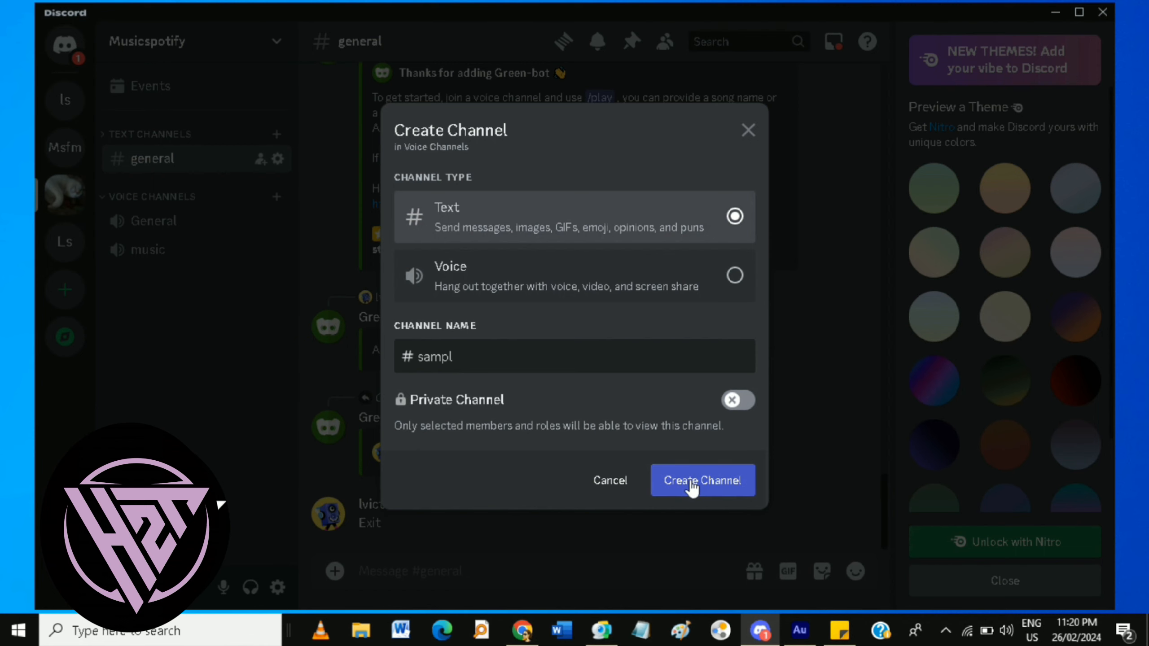
{"action": "left_click", "coordinate": [701, 480]}
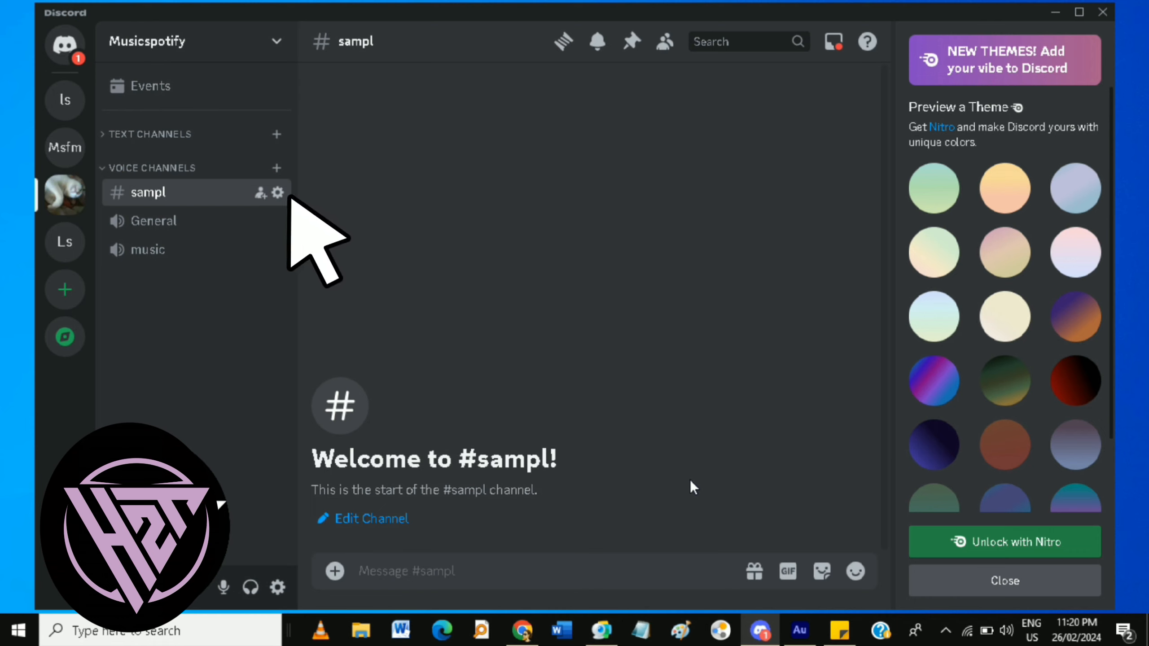
{"action": "mouse_move", "coordinate": [399, 266]}
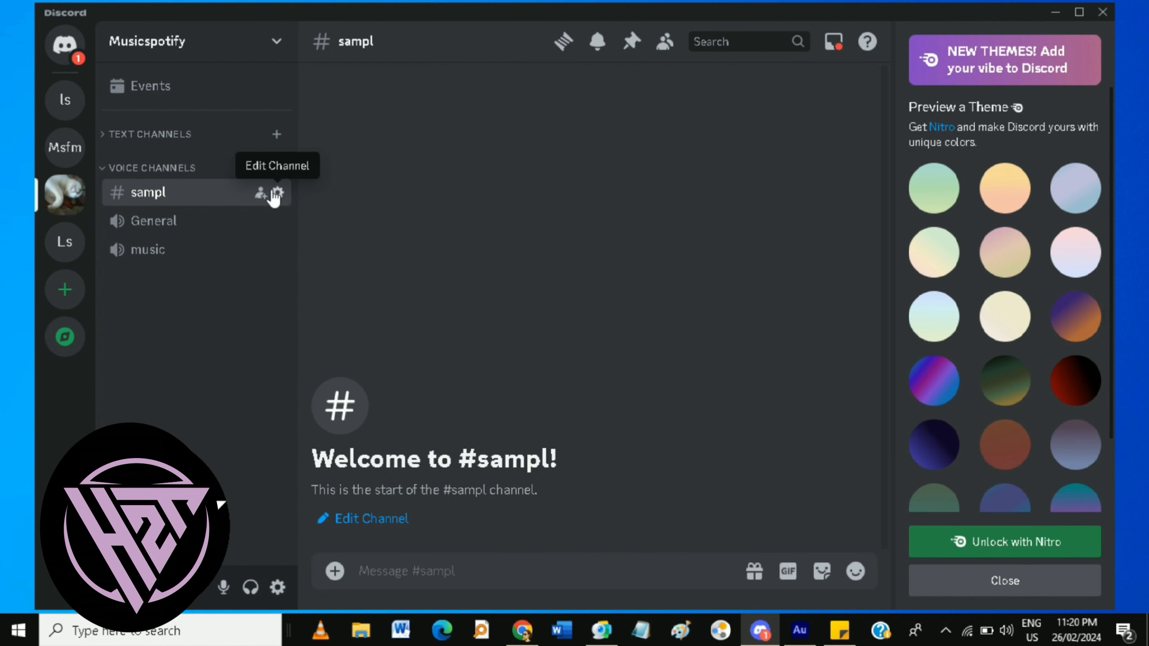
- Bring up the sampl channel's settings overview
{"action": "left_click", "coordinate": [278, 193]}
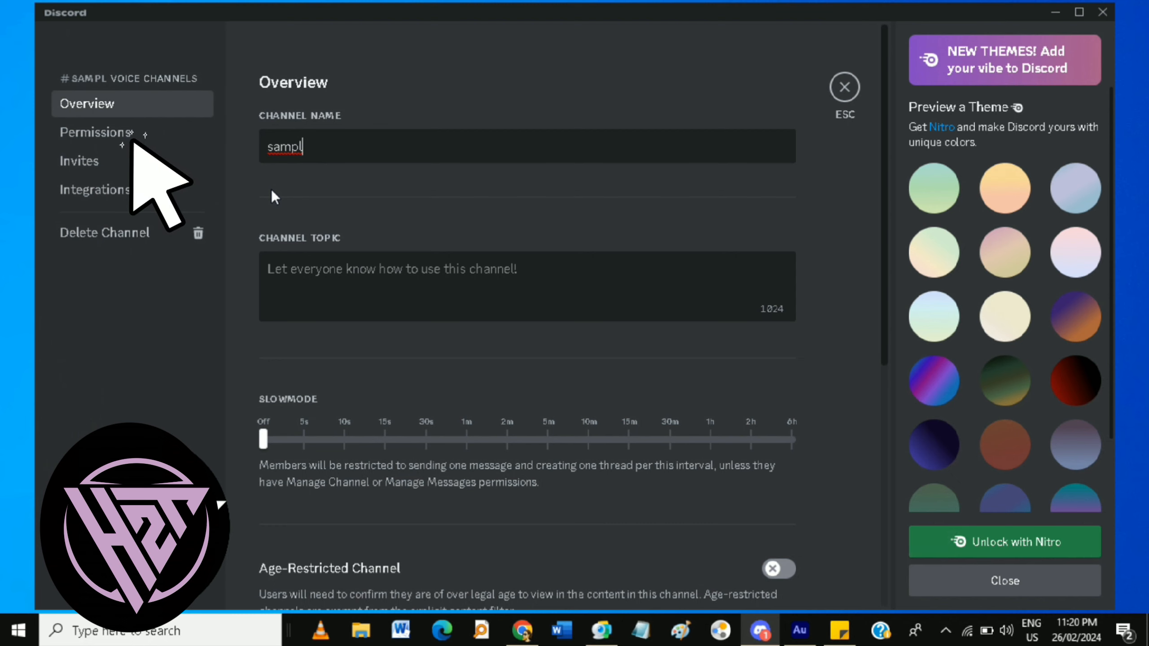
{"action": "mouse_move", "coordinate": [263, 196]}
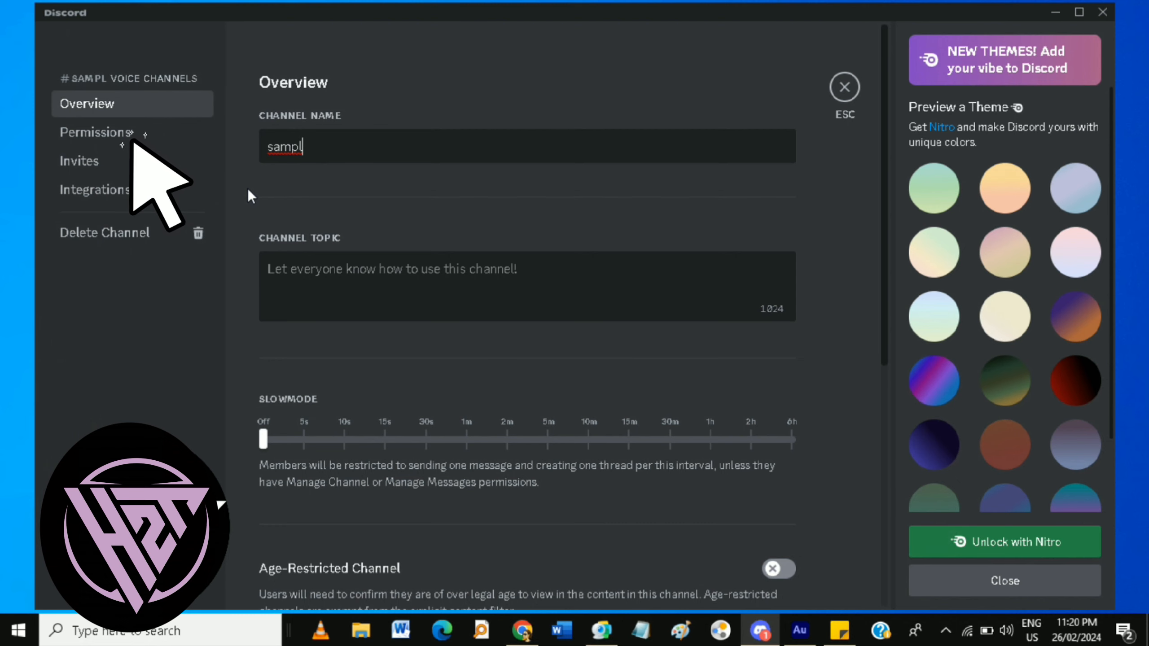
- View sampl's permissions, synced with Voice Channels, and close the settings
{"action": "left_click", "coordinate": [95, 132]}
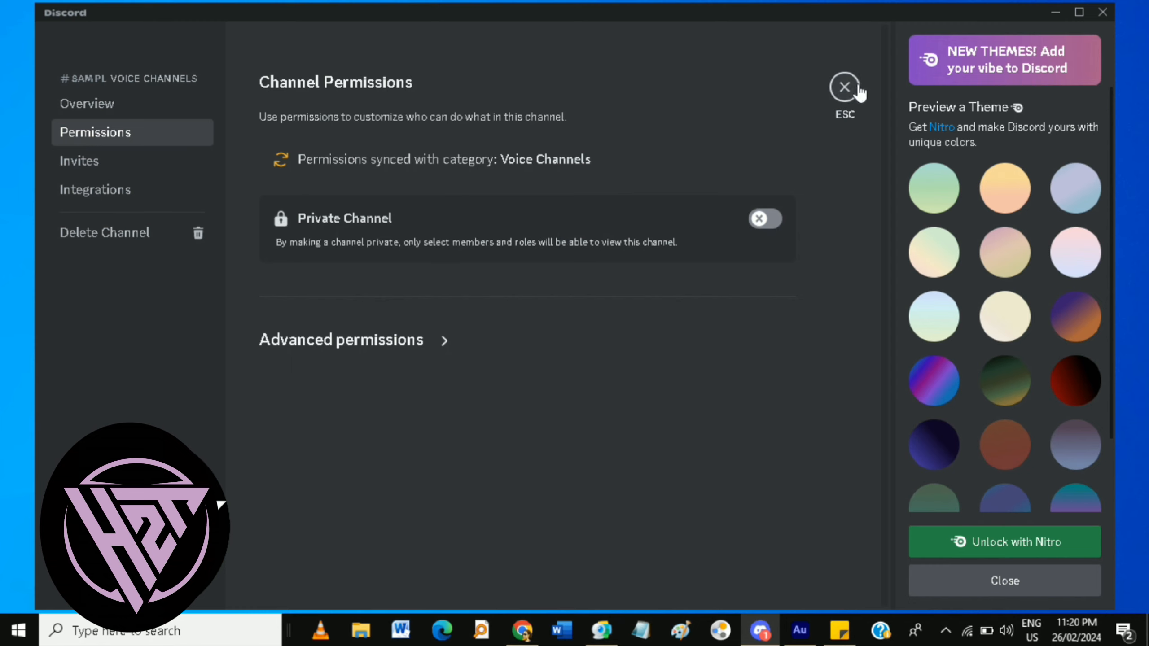
{"action": "left_click", "coordinate": [844, 87]}
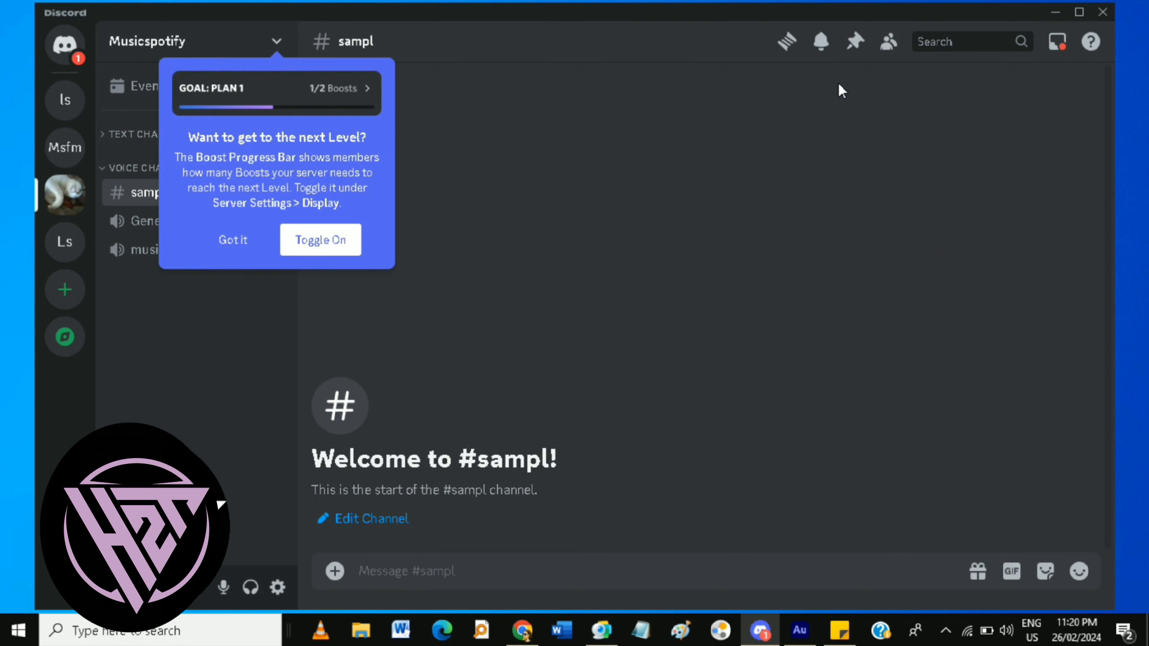